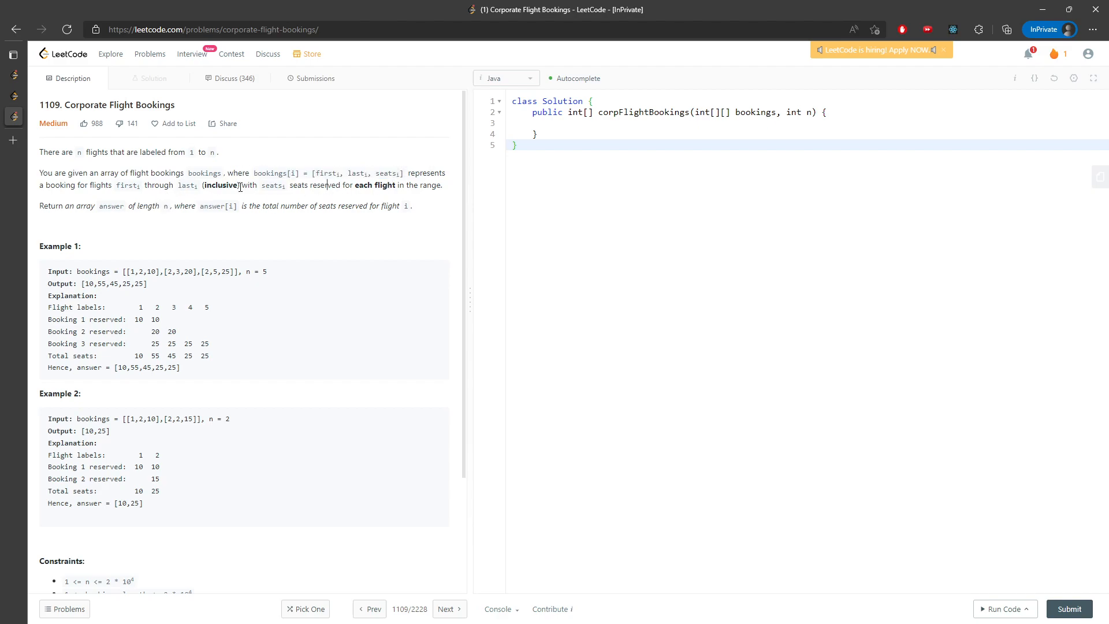
- Declare int[] res = new int[n] and begin a for-each loop over the bookings
{"action": "double_click", "coordinate": [138, 270]}
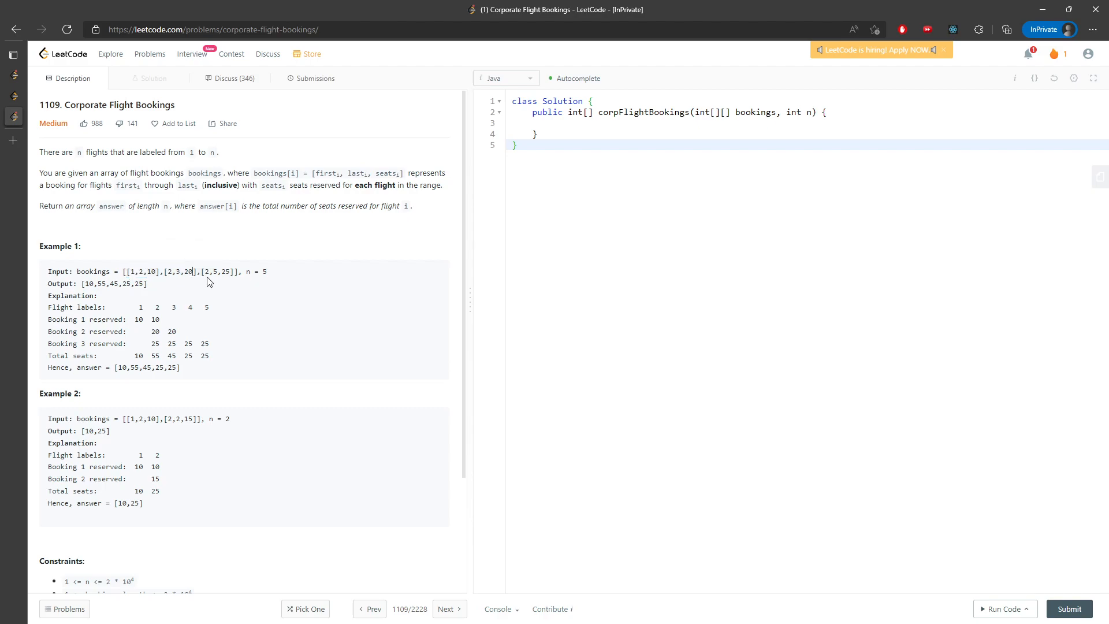
{"action": "double_click", "coordinate": [134, 271]}
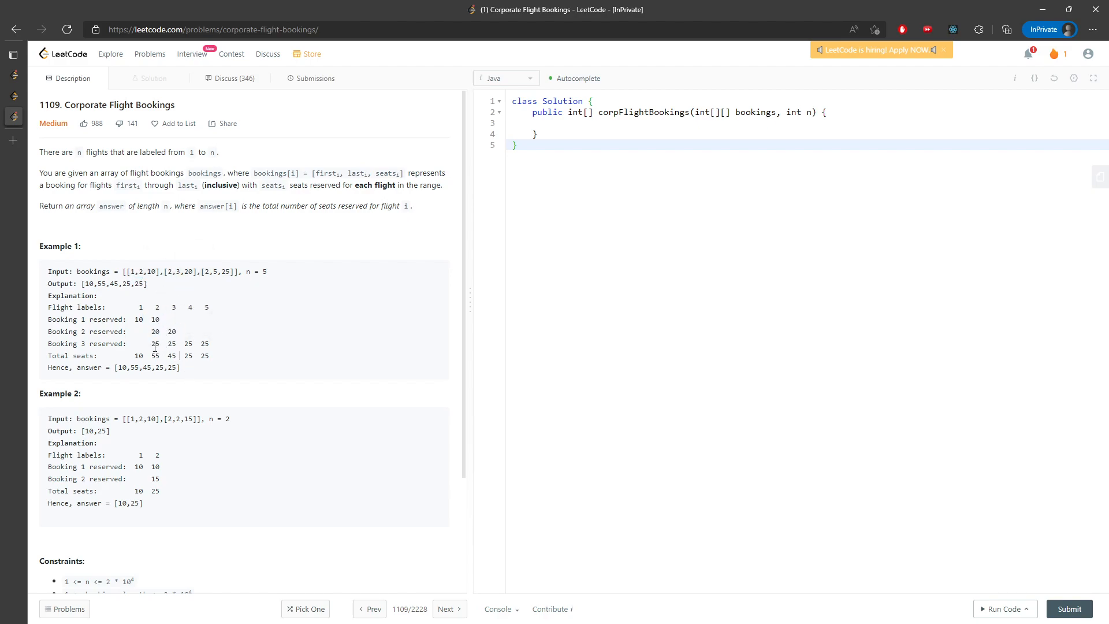
{"action": "mouse_move", "coordinate": [253, 305]}
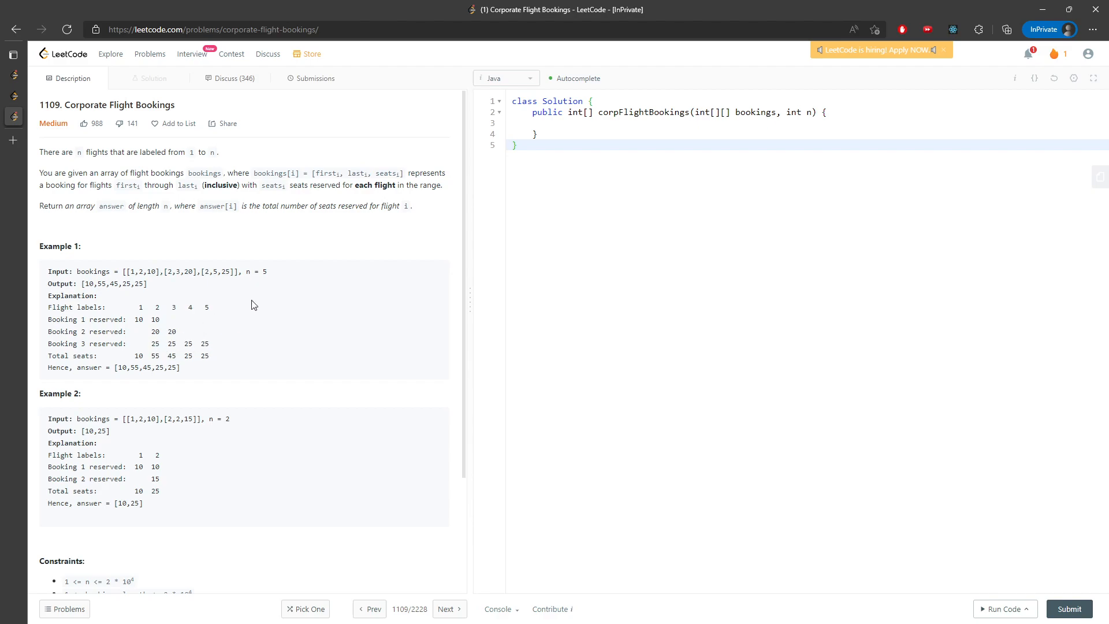
{"action": "double_click", "coordinate": [262, 271]}
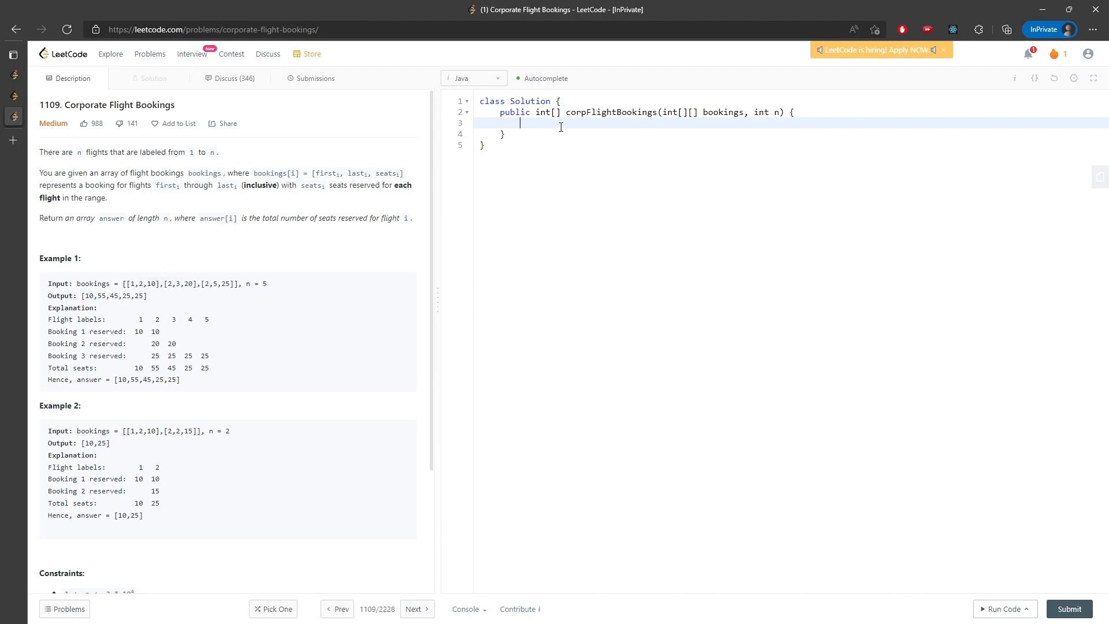
{"action": "type", "text": "int[] res"}
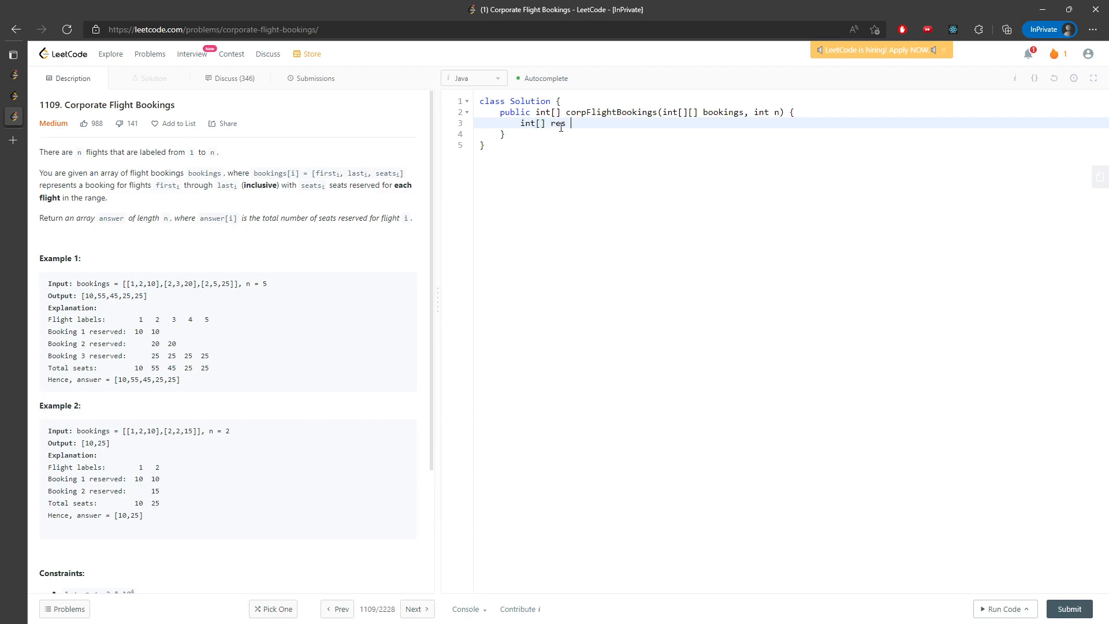
{"action": "type", "text": "= new int[n];"}
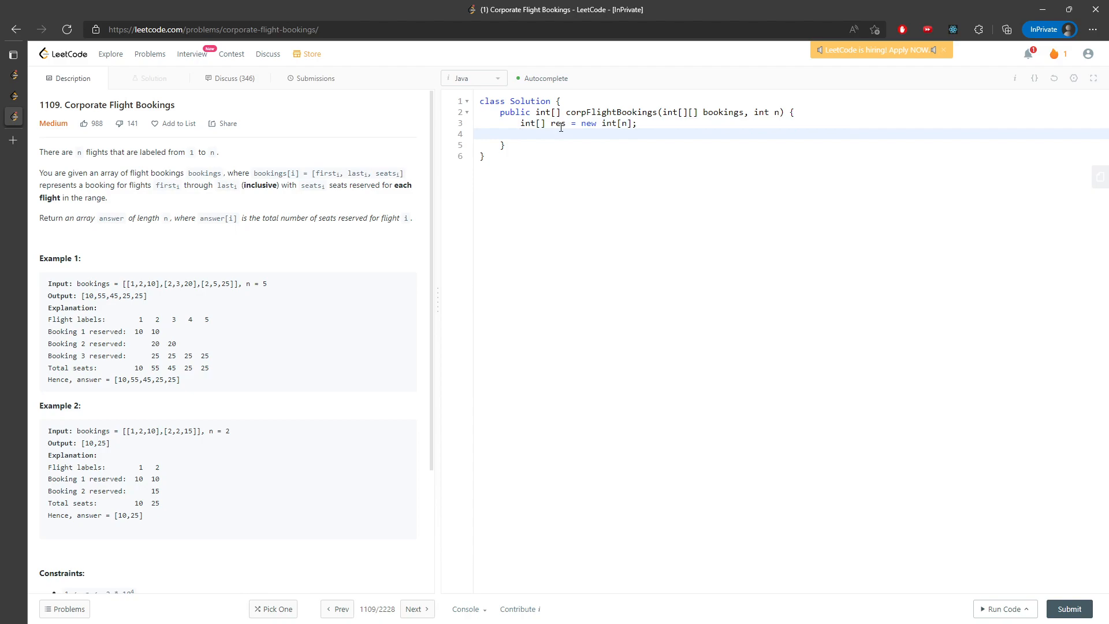
{"action": "type", "text": "for(int[] booking:"}
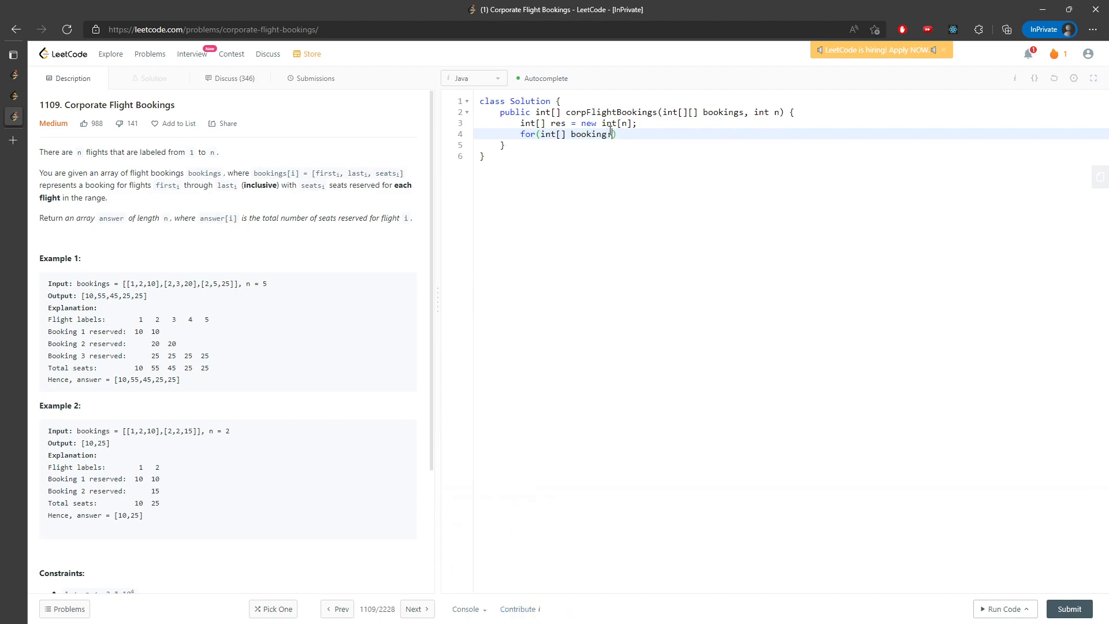
{"action": "type", "text": ": bookings)"}
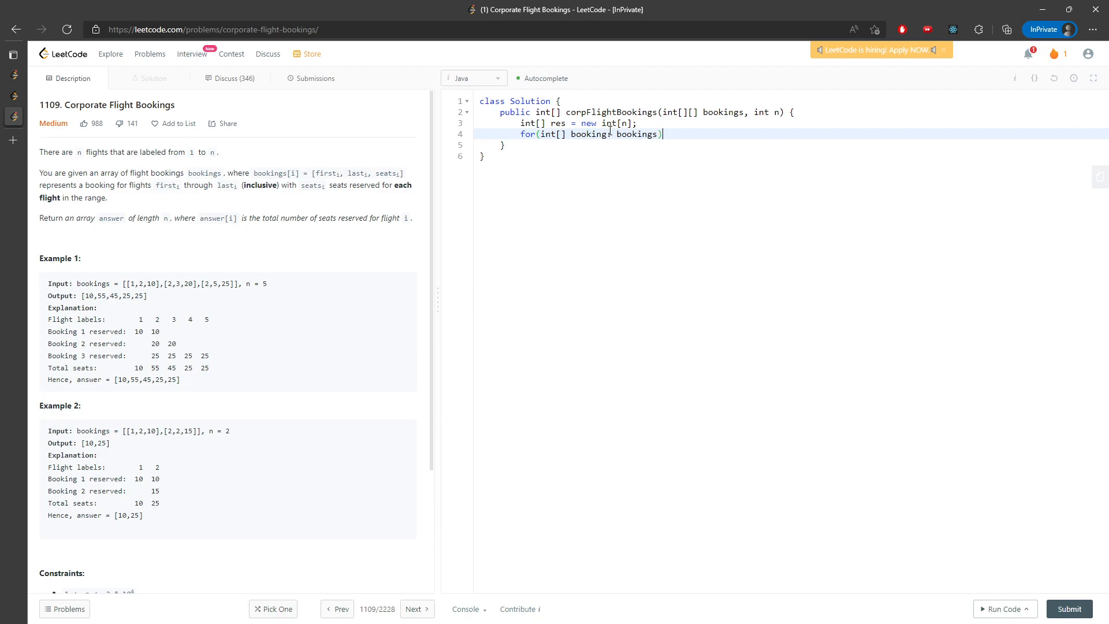
{"action": "type", "text": "{"}
{"action": "type", "text": "int a = booki"}
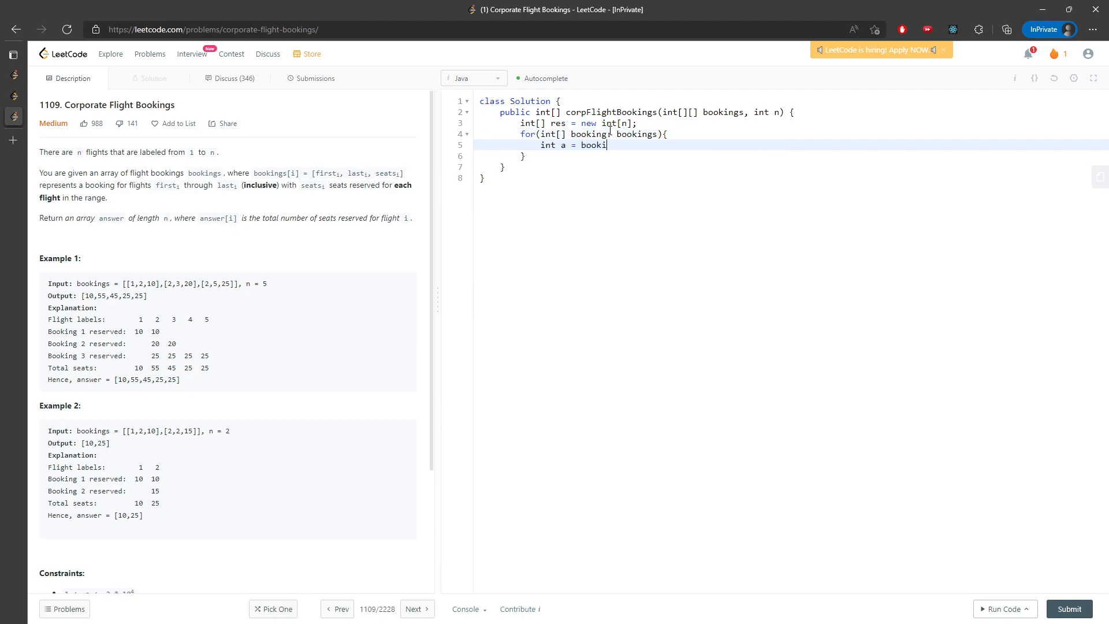
- Extract a, b and seat from each booking, add seat to res[i] for i from a to b, and return res
{"action": "type", "text": "ng[0],"}
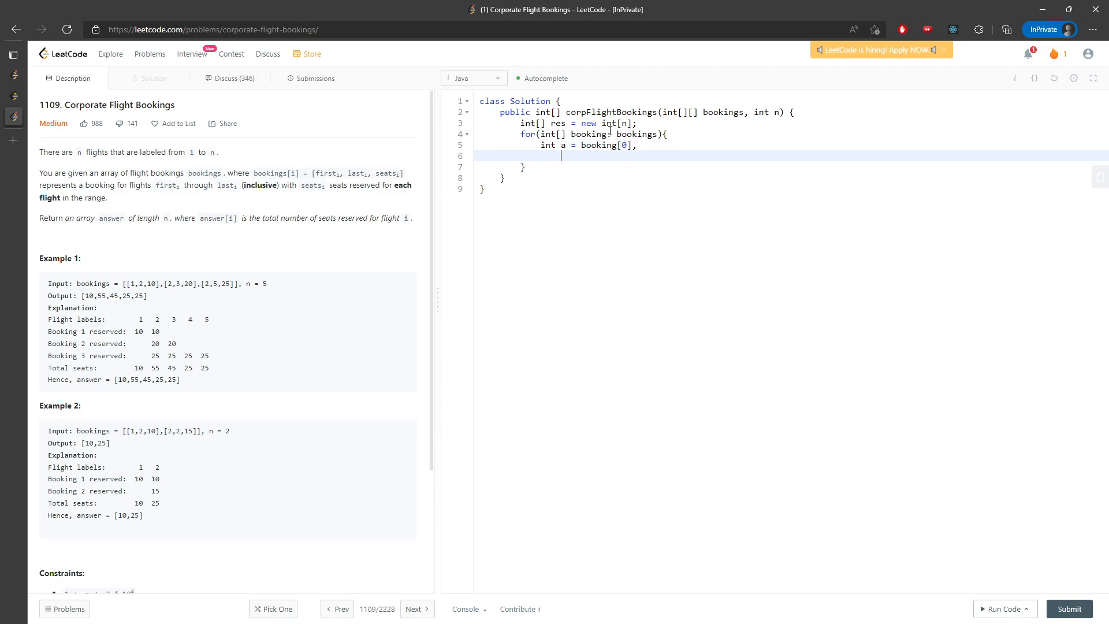
{"action": "type", "text": "b = booking[1],"}
{"action": "type", "text": "cost c"}
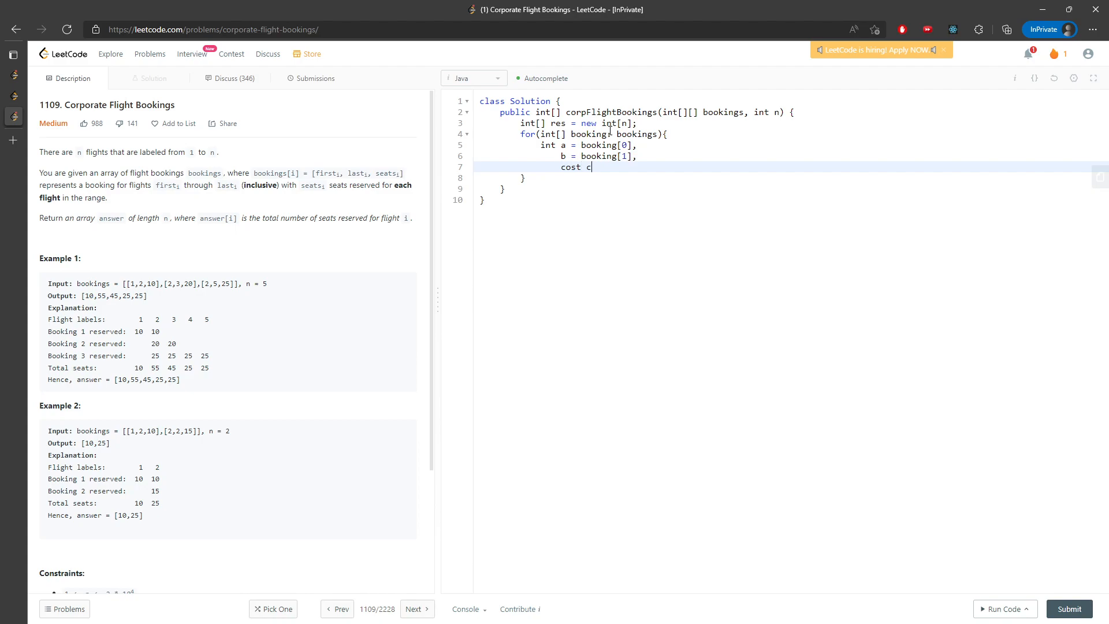
{"action": "type", "text": "= booking[2]"}
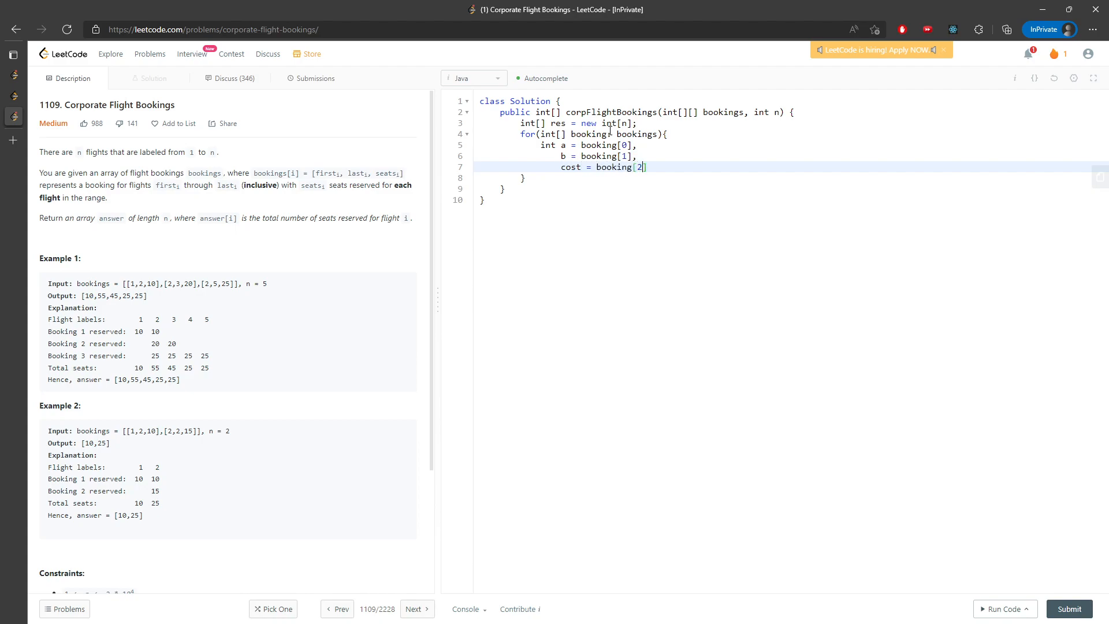
{"action": "type", "text": ";"}
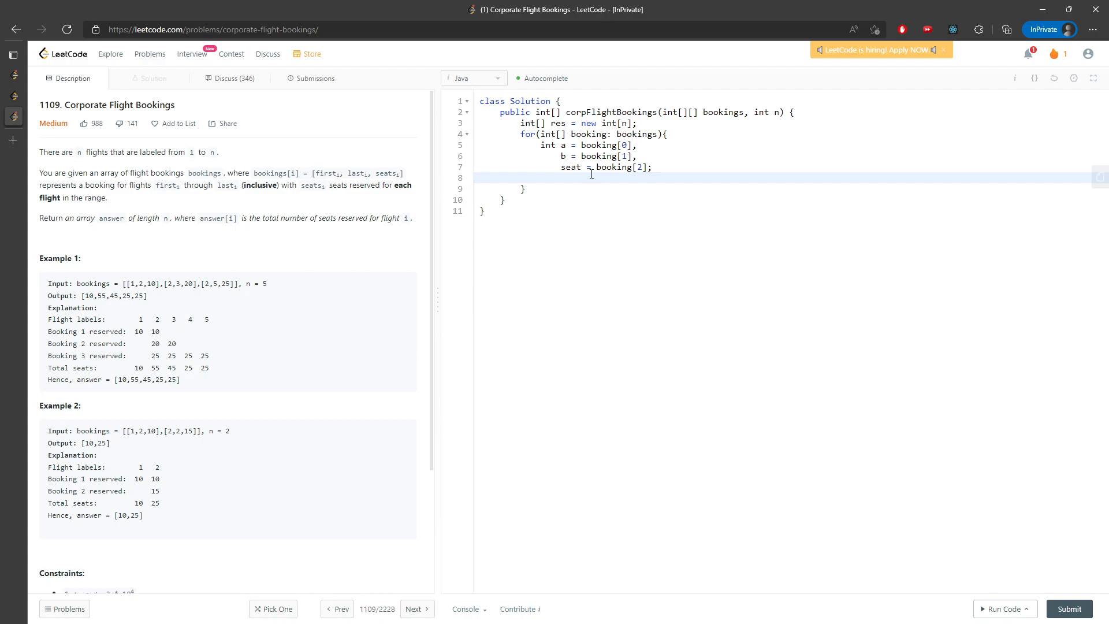
{"action": "type", "text": "for(int i = a)"}
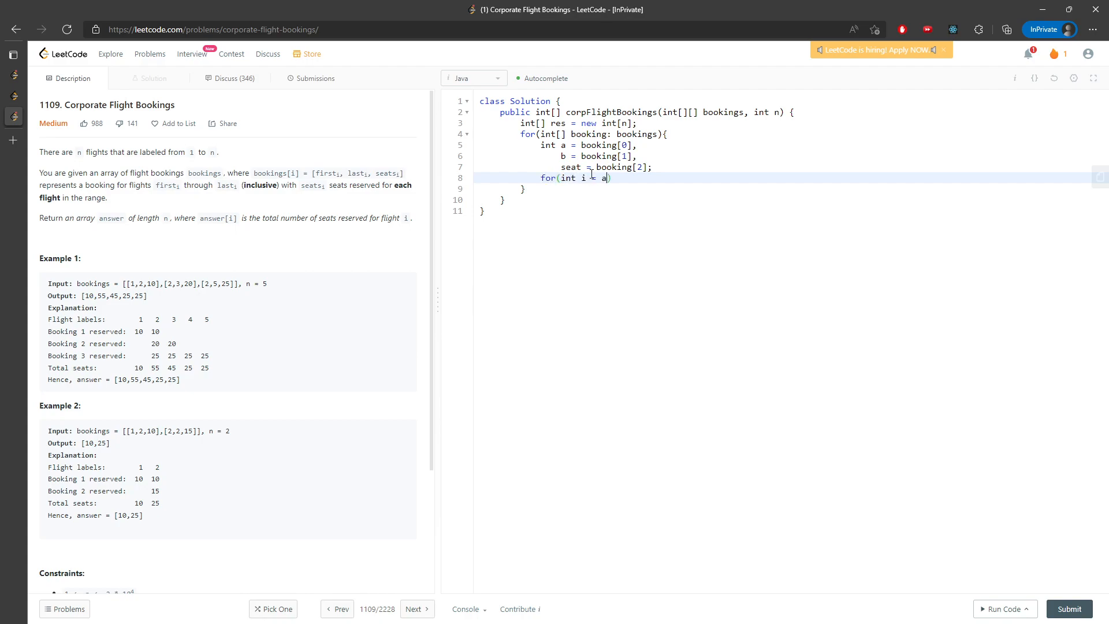
{"action": "type", "text": "; i <= b"}
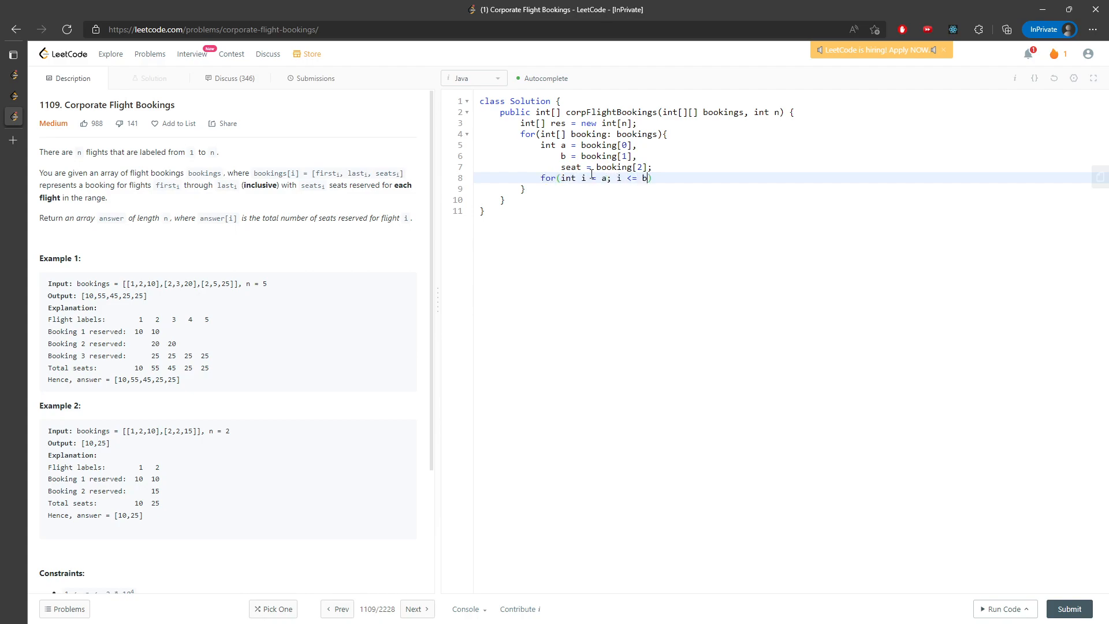
{"action": "type", "text": "; i++"}
{"action": "type", "text": "res[i] += seat;"}
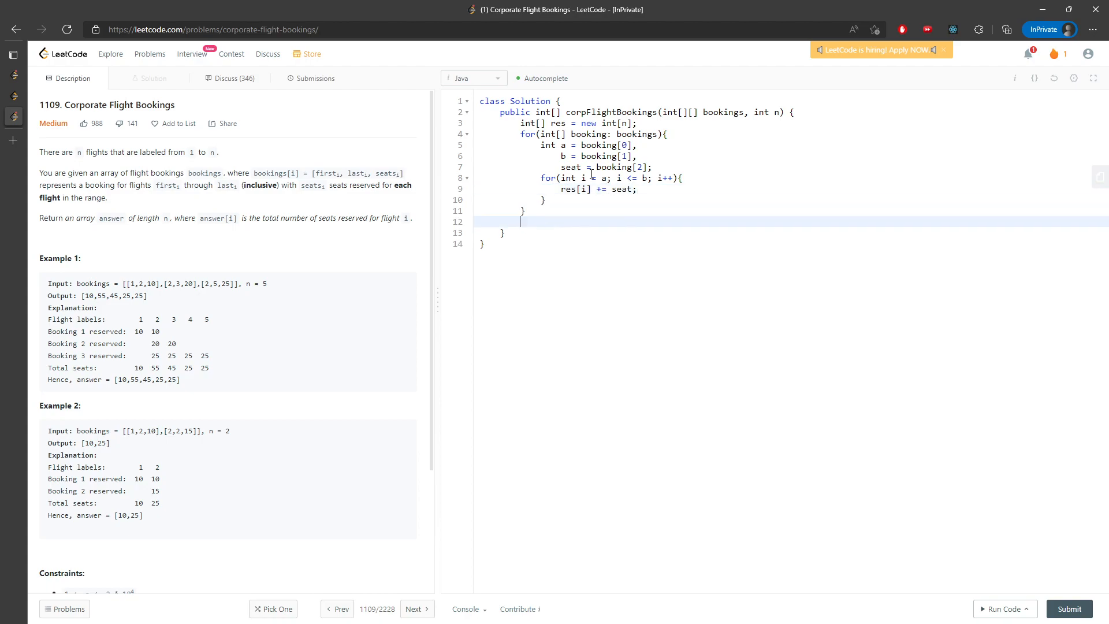
{"action": "type", "text": "return r"}
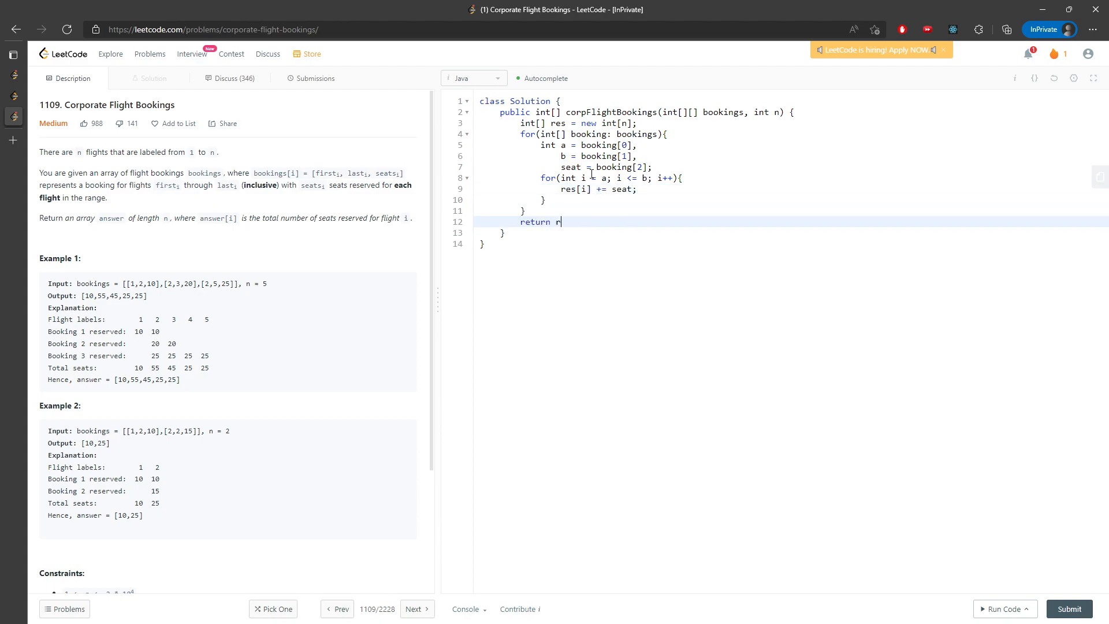
{"action": "type", "text": "es;"}
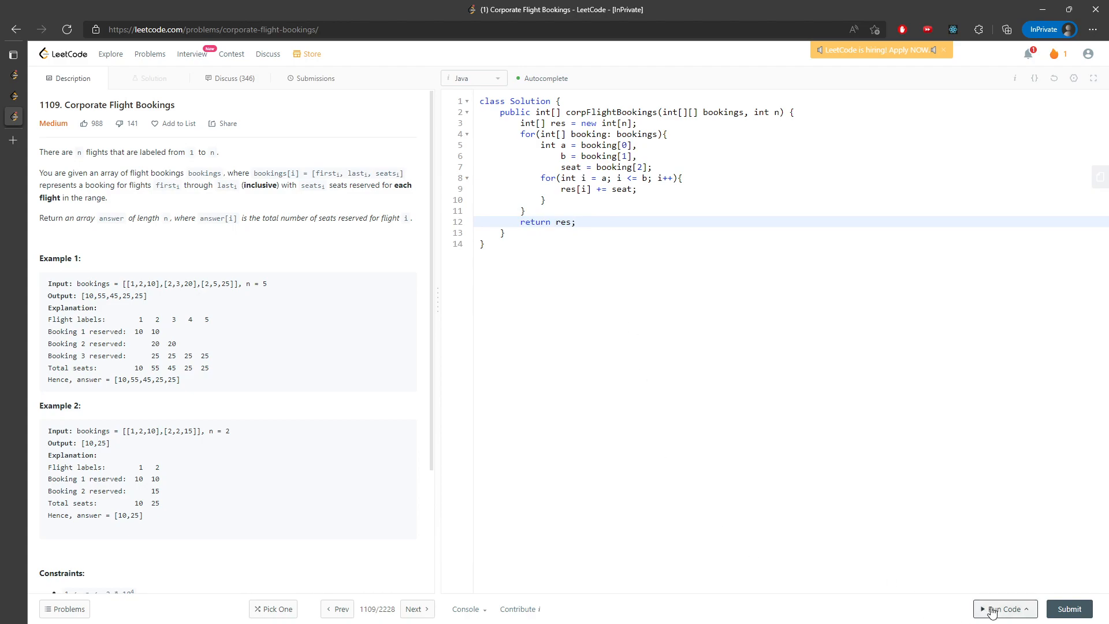
- Run the solution, hit an index-out-of-bounds error, and subtract 1 from the booking bounds
{"action": "left_click", "coordinate": [1002, 609]}
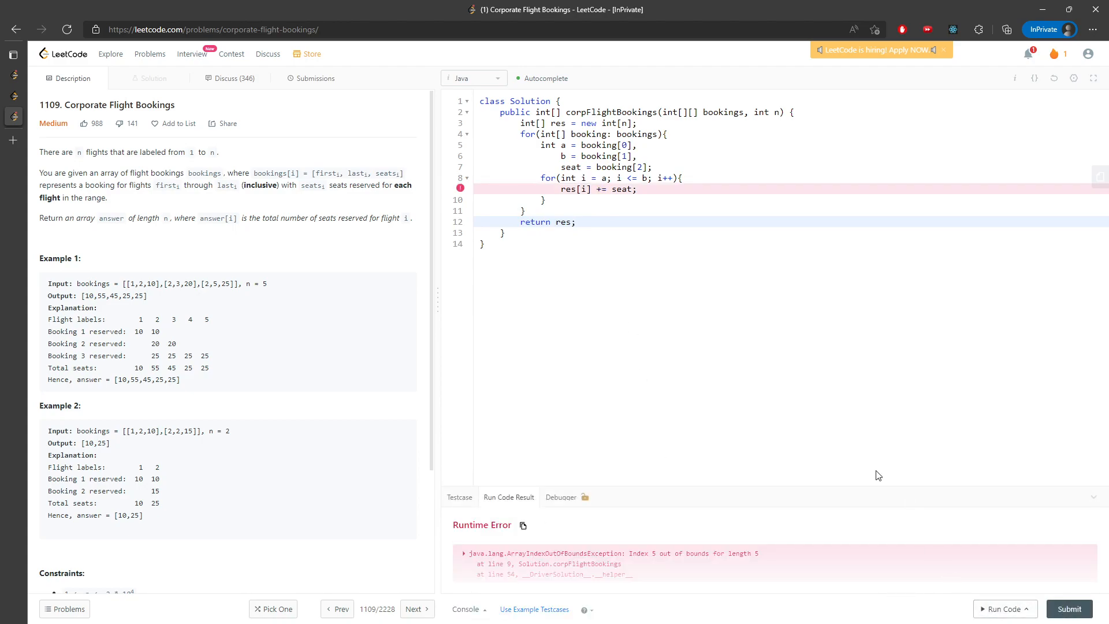
{"action": "mouse_move", "coordinate": [690, 565]}
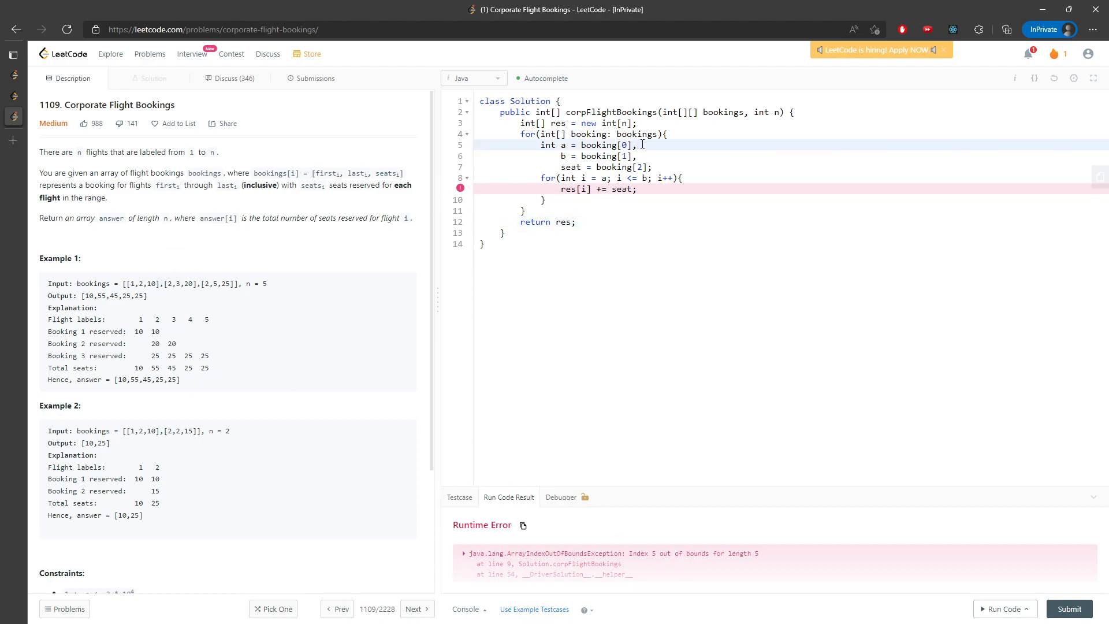
{"action": "type", "text": "-1"}
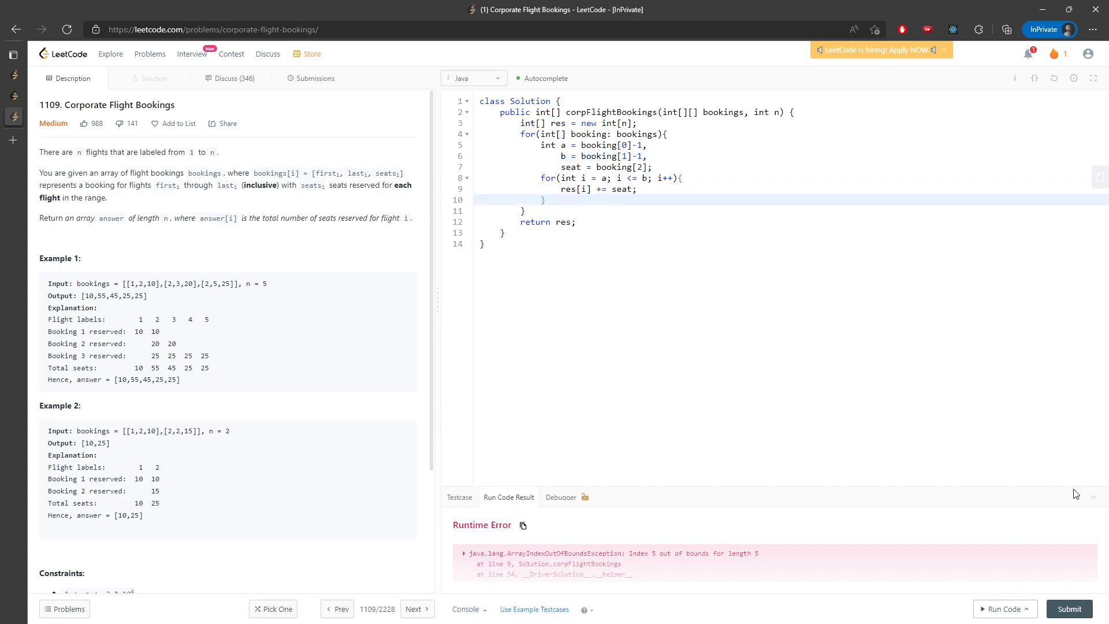
- Run and submit the corrected solution for an Accepted result, then return to the Description
{"action": "left_click", "coordinate": [1004, 609]}
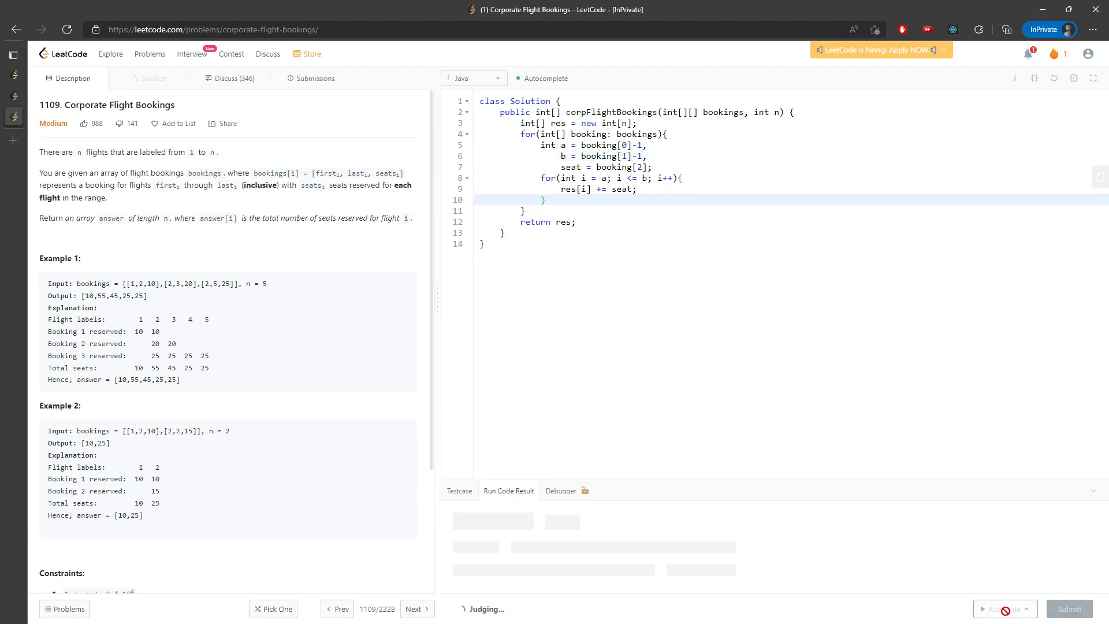
{"action": "left_click", "coordinate": [315, 78]}
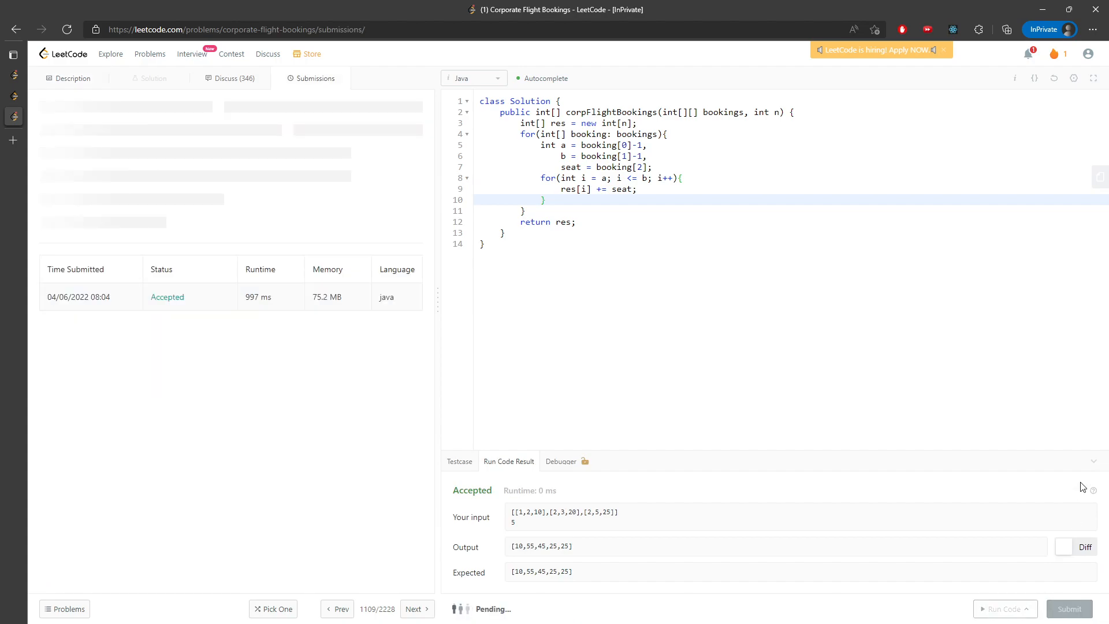
{"action": "left_click", "coordinate": [1068, 608]}
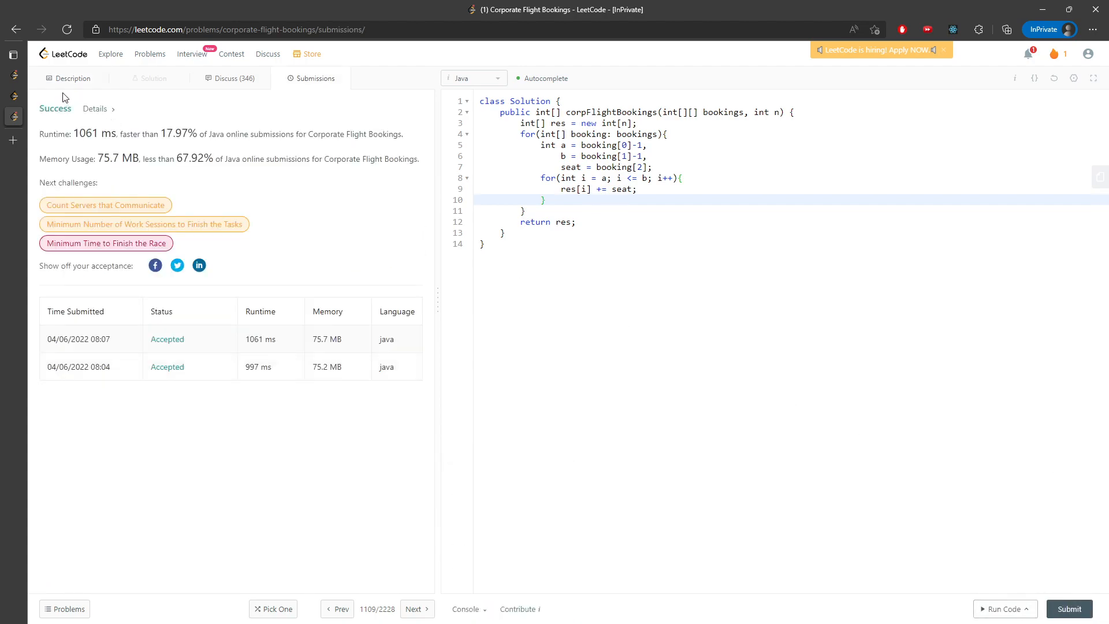
{"action": "left_click", "coordinate": [71, 78]}
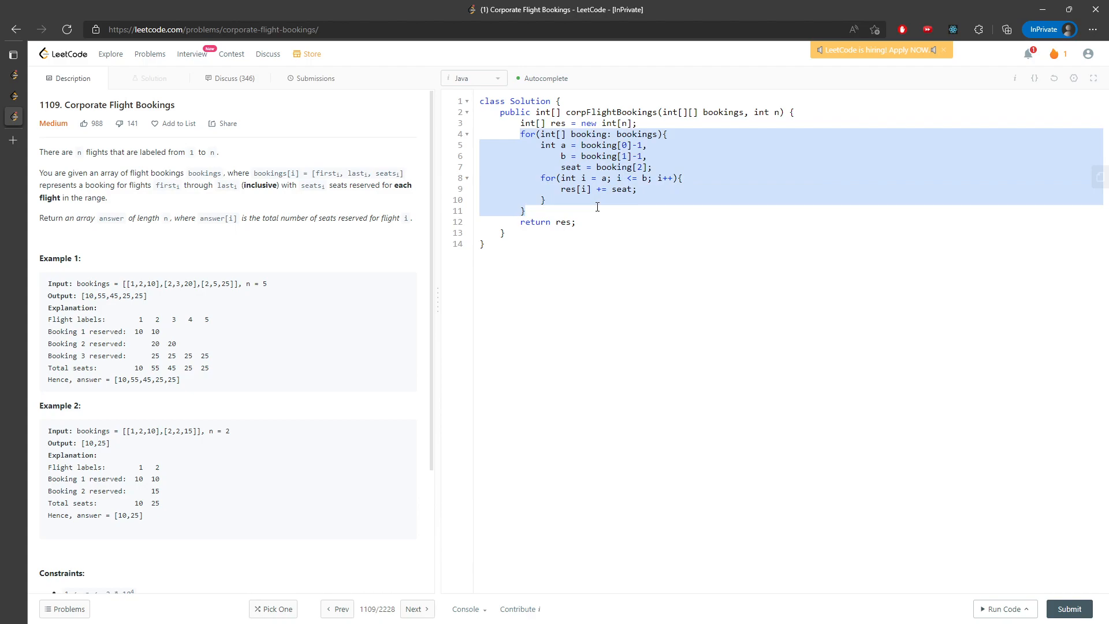
{"action": "left_click", "coordinate": [776, 112]}
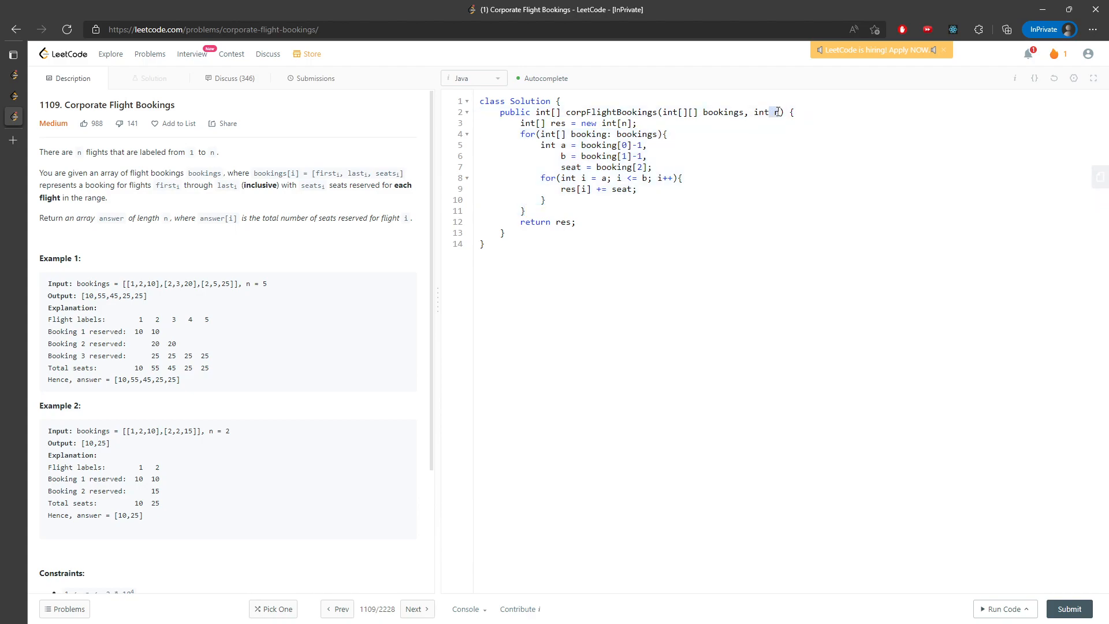